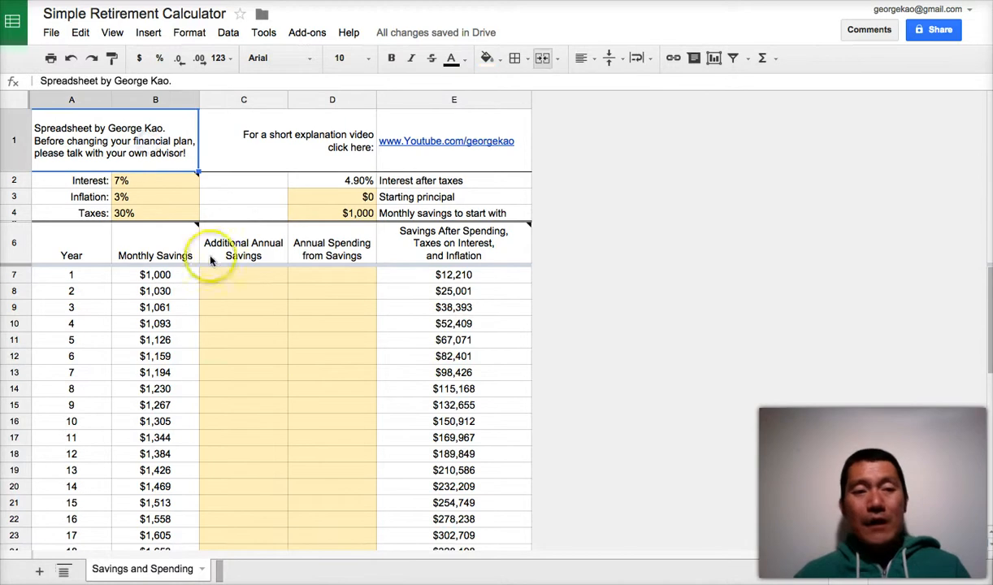
# Step: Select the intro text, then the 7% interest, 3% inflation and 30% tax rates to reveal the lending-site note
pyautogui.click(156, 180)
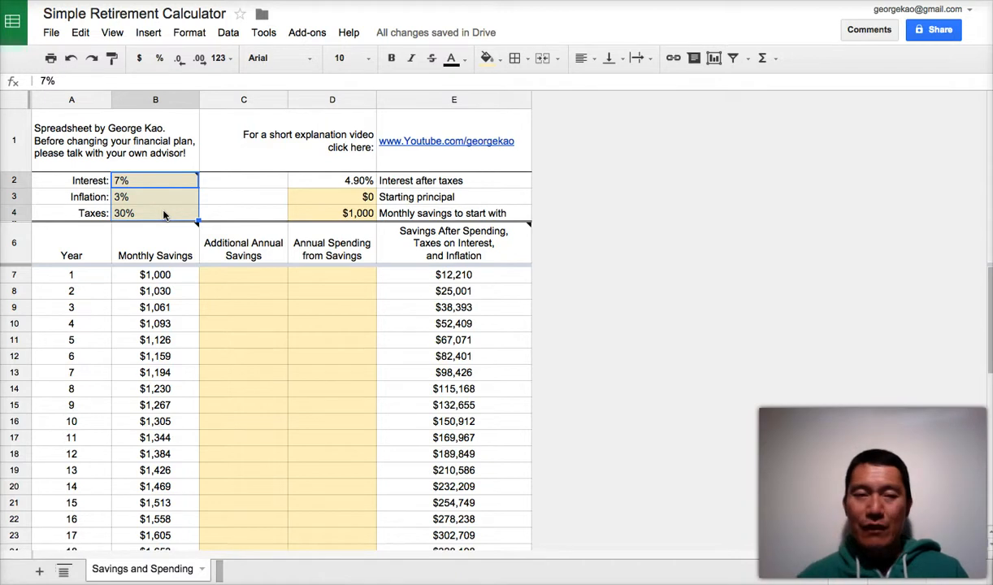
pyautogui.click(164, 213)
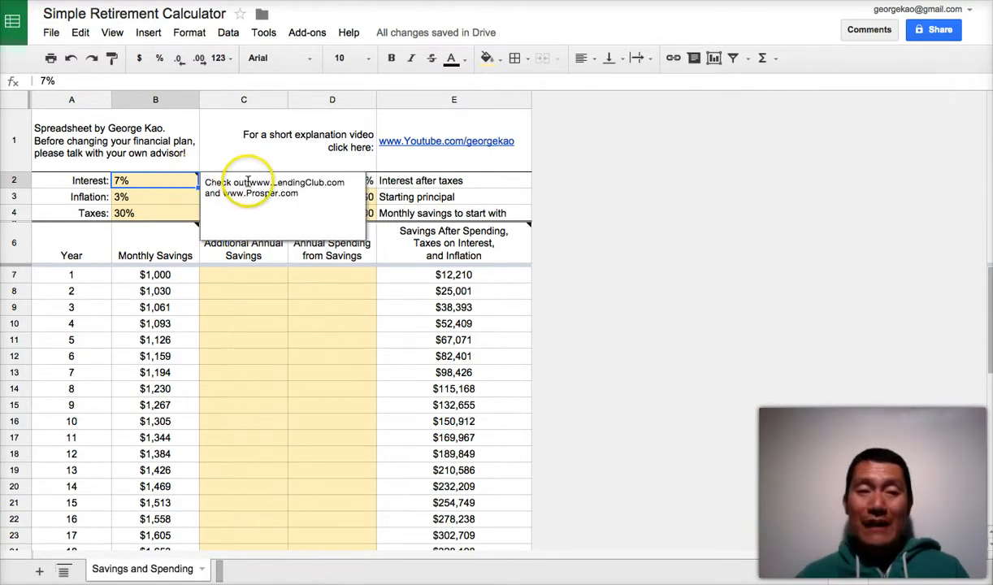
# Step: Highlight the LendingClub and Prosper addresses in the note, then dismiss it via cell B3
pyautogui.doubleClick(294, 182)
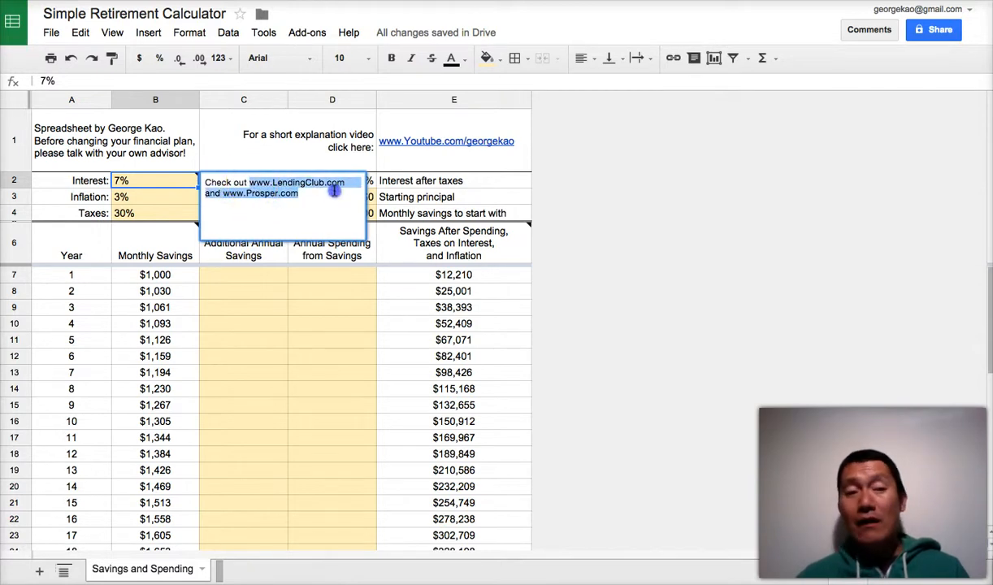
pyautogui.moveTo(243, 279)
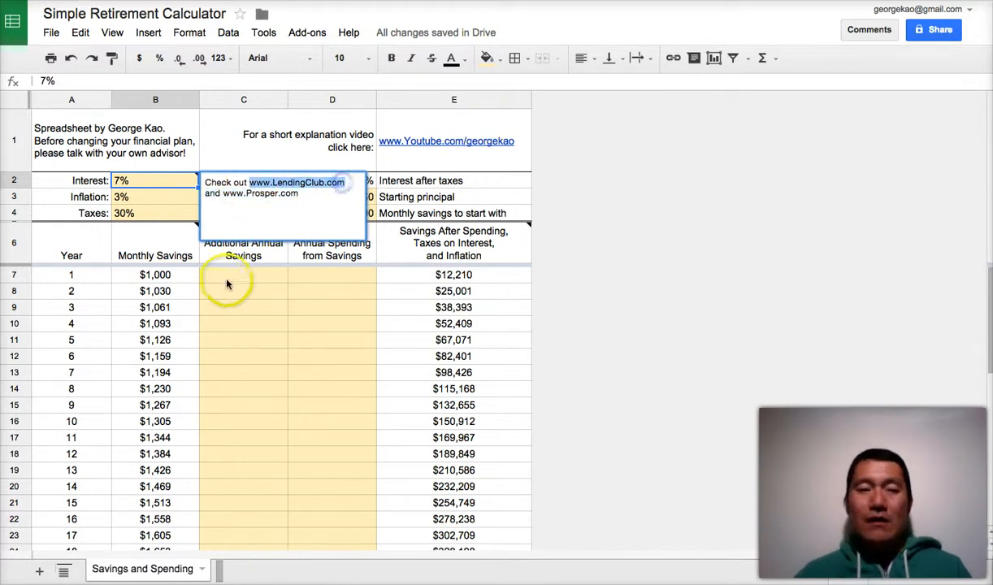
pyautogui.click(156, 197)
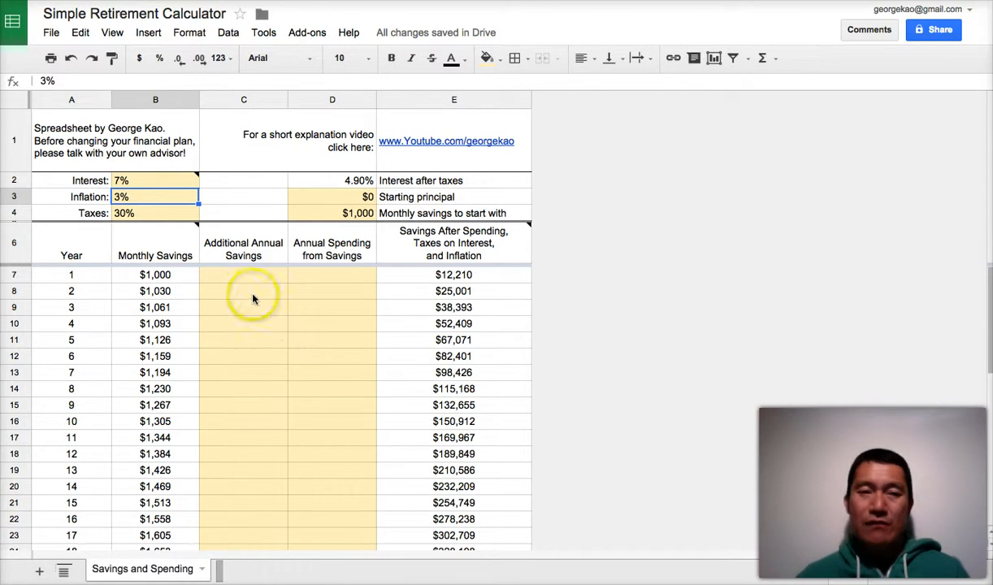
pyautogui.click(156, 213)
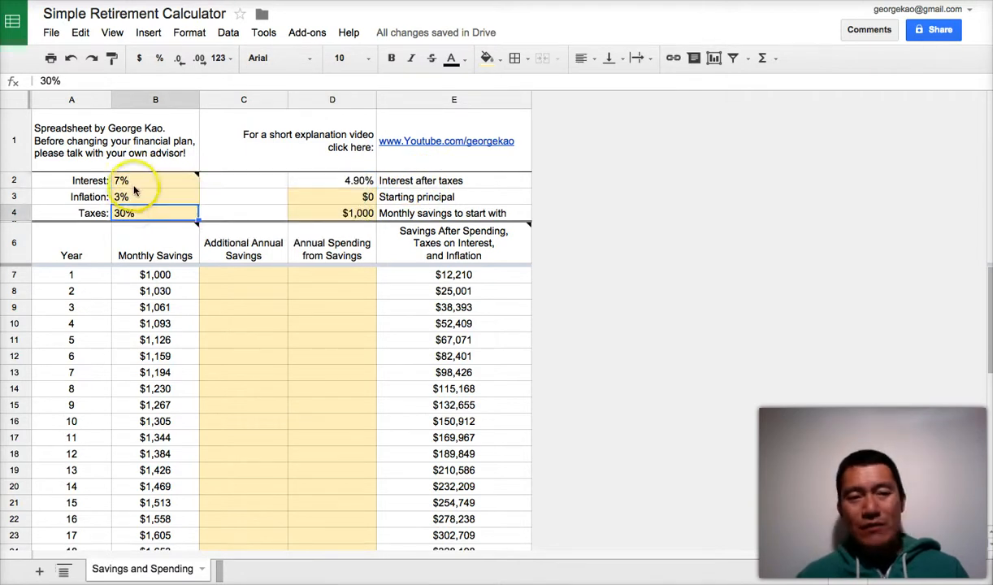
pyautogui.click(332, 179)
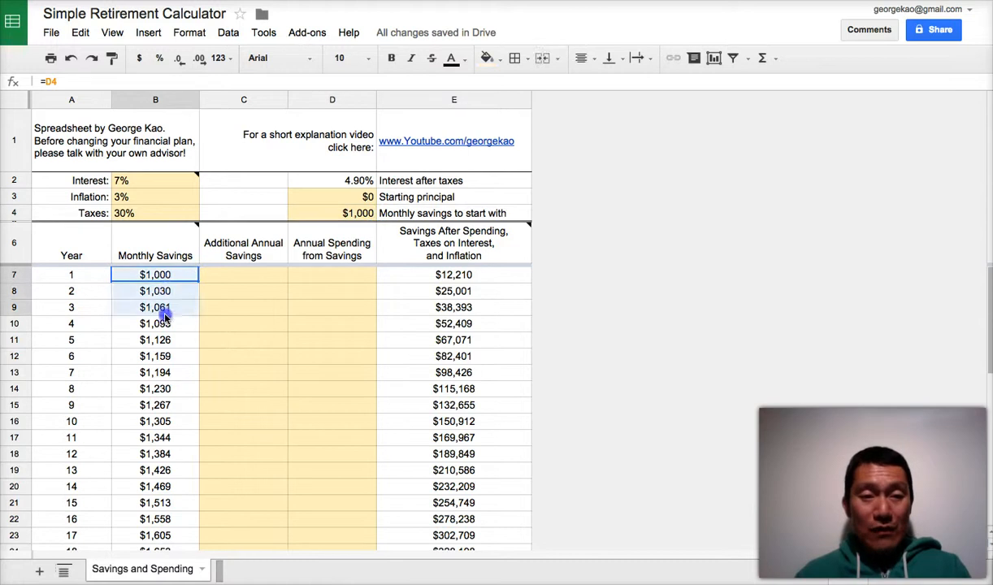
pyautogui.click(156, 291)
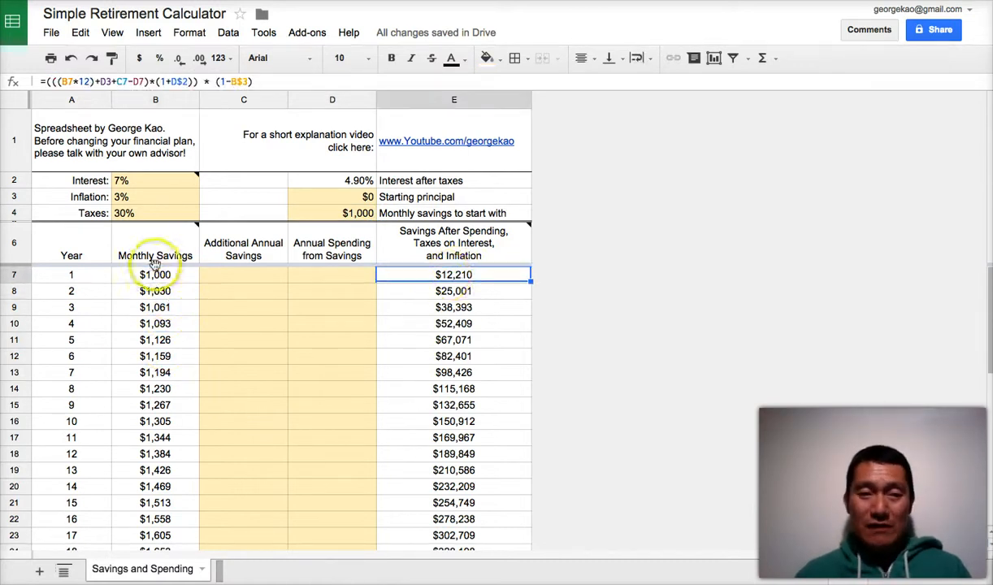
pyautogui.click(156, 291)
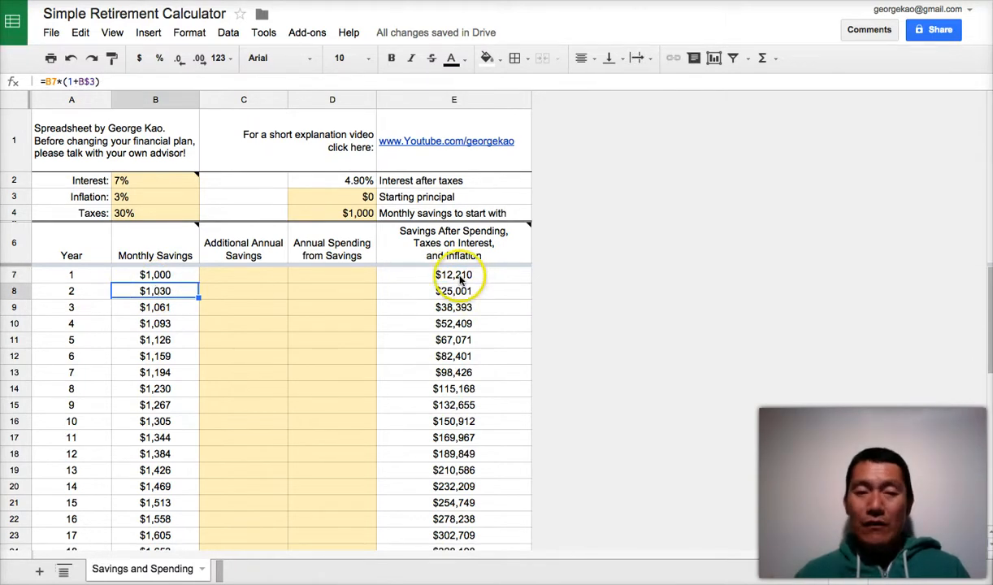
pyautogui.click(453, 437)
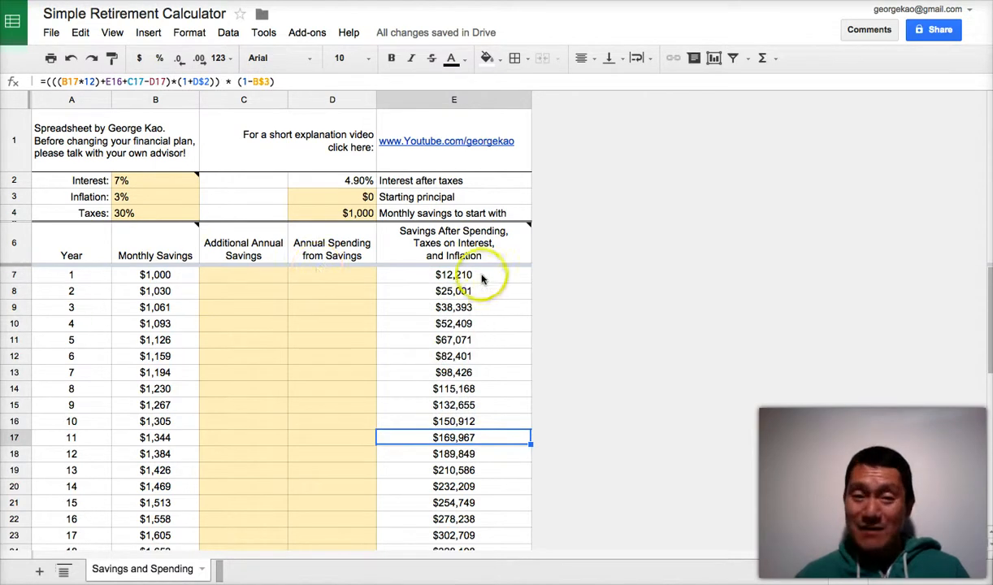
pyautogui.click(454, 273)
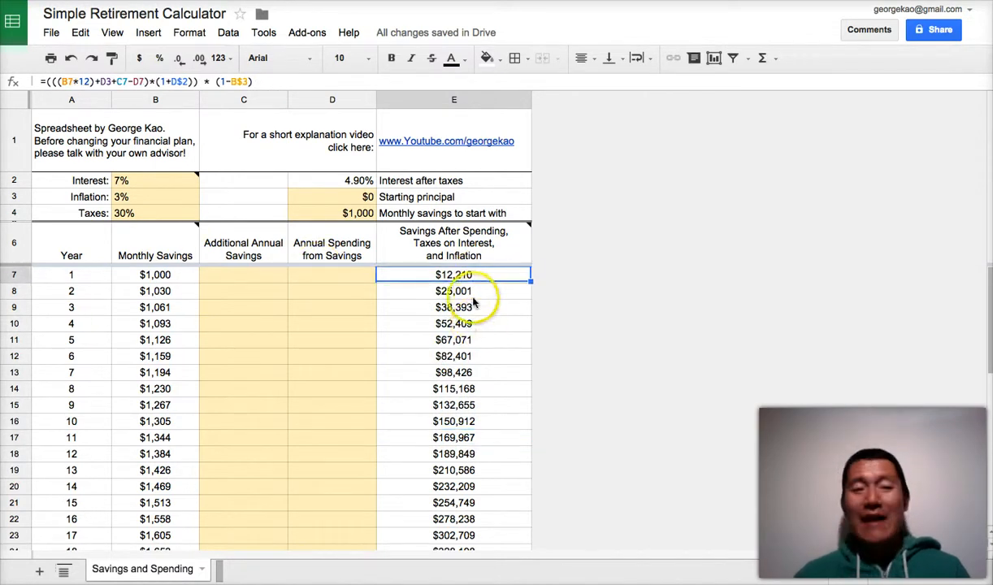
pyautogui.scroll(-3)
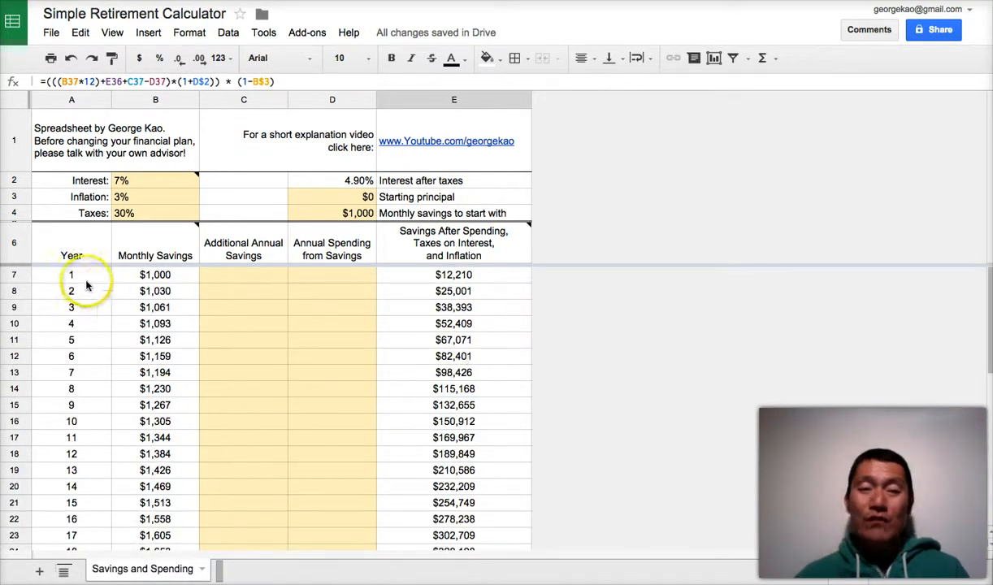
pyautogui.moveTo(270, 283)
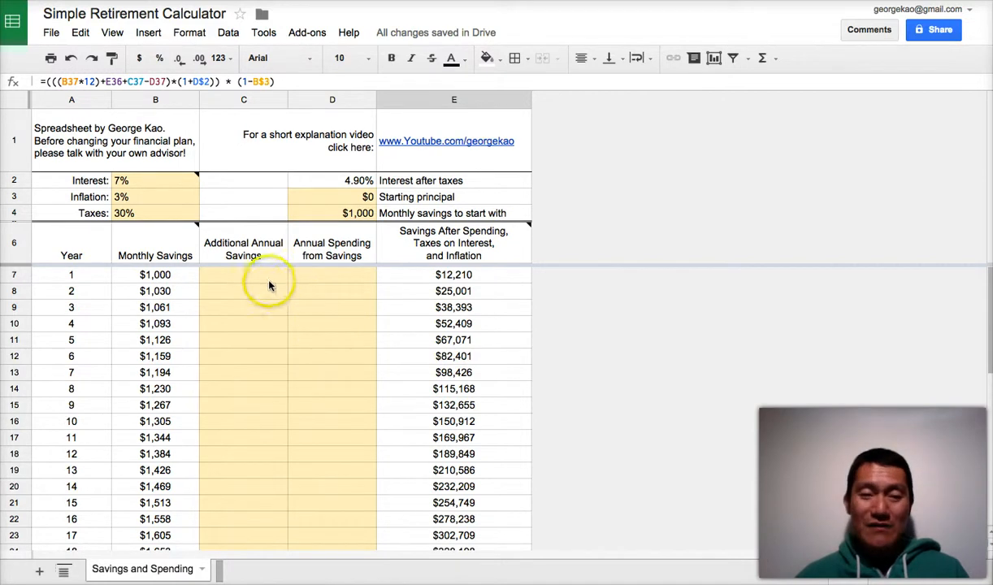
# Step: Enter $5,000 additional savings for year 3, raising its projected savings to $43,481
pyautogui.click(243, 273)
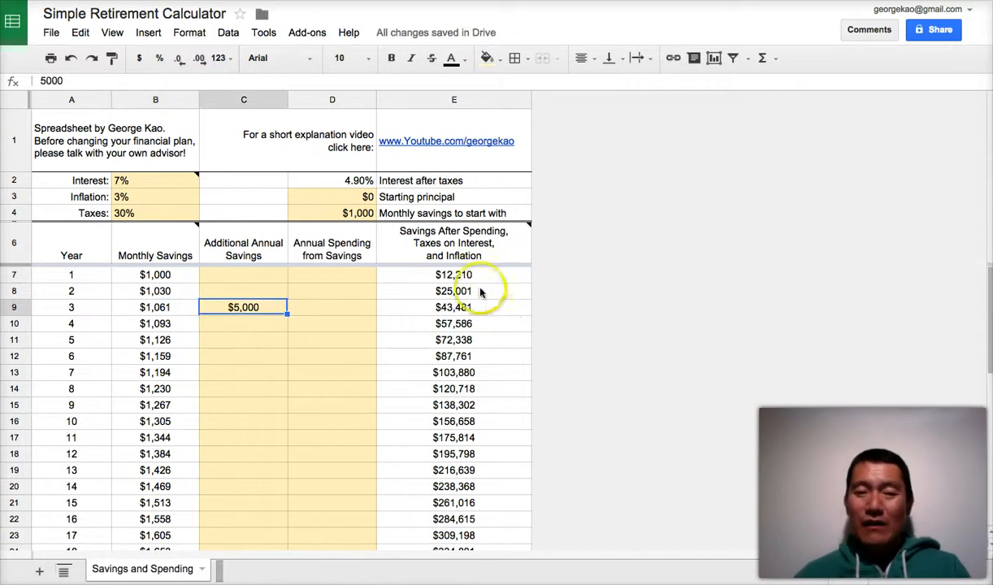
pyautogui.click(332, 307)
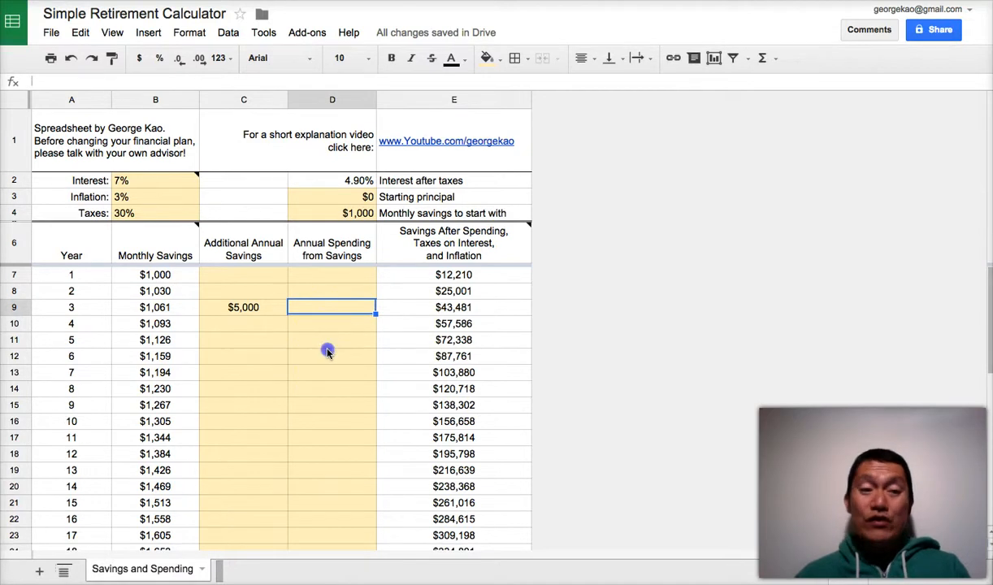
# Step: Enter annual spending of $5,000 for years 6–10 and $10,000 for years 11–15
pyautogui.click(331, 356)
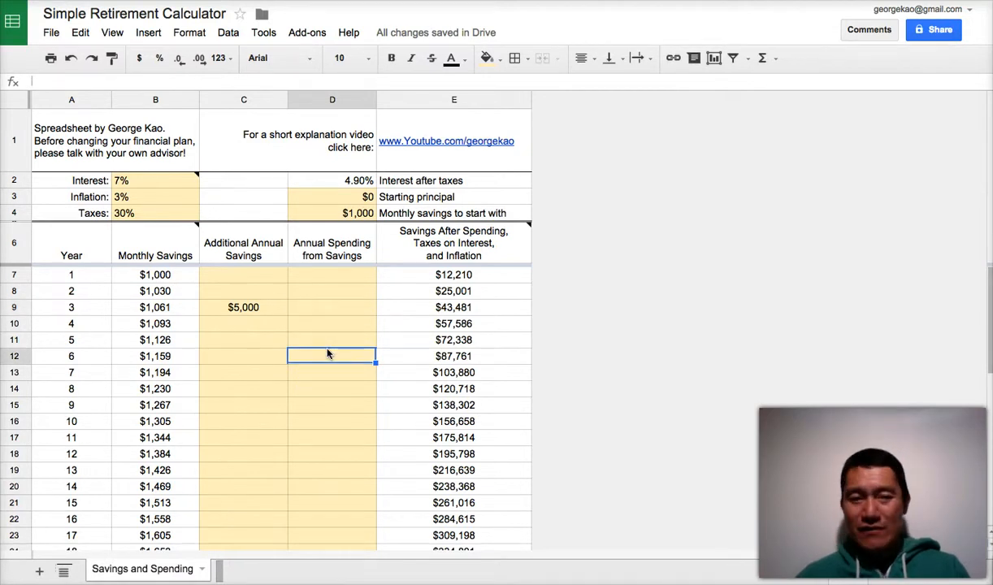
pyautogui.write('5000')
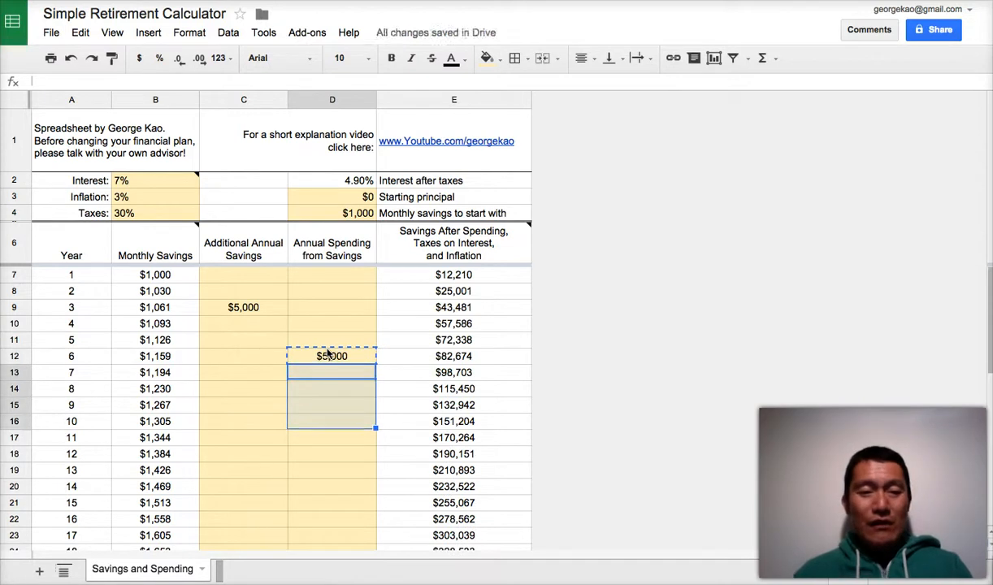
pyautogui.write('100')
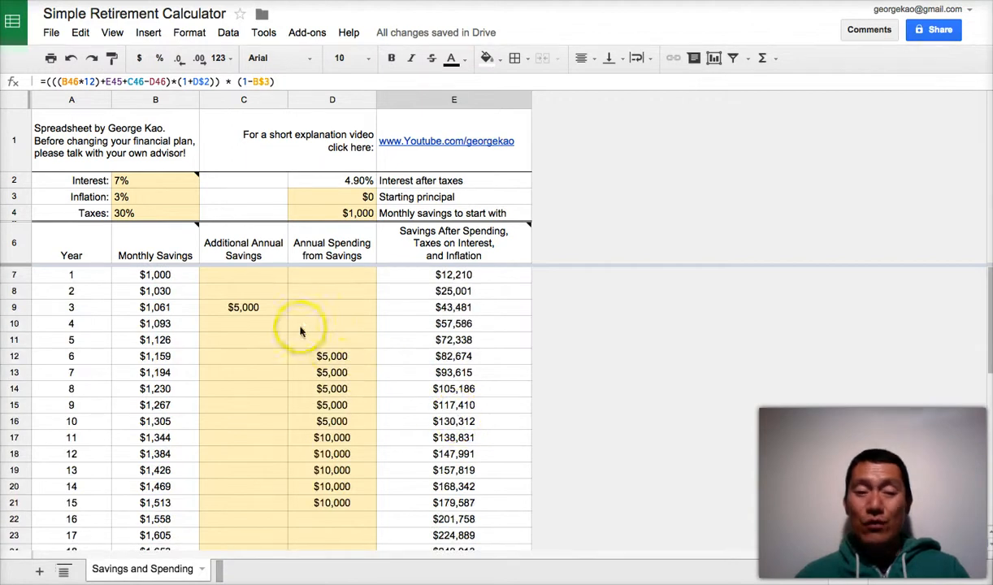
pyautogui.click(244, 290)
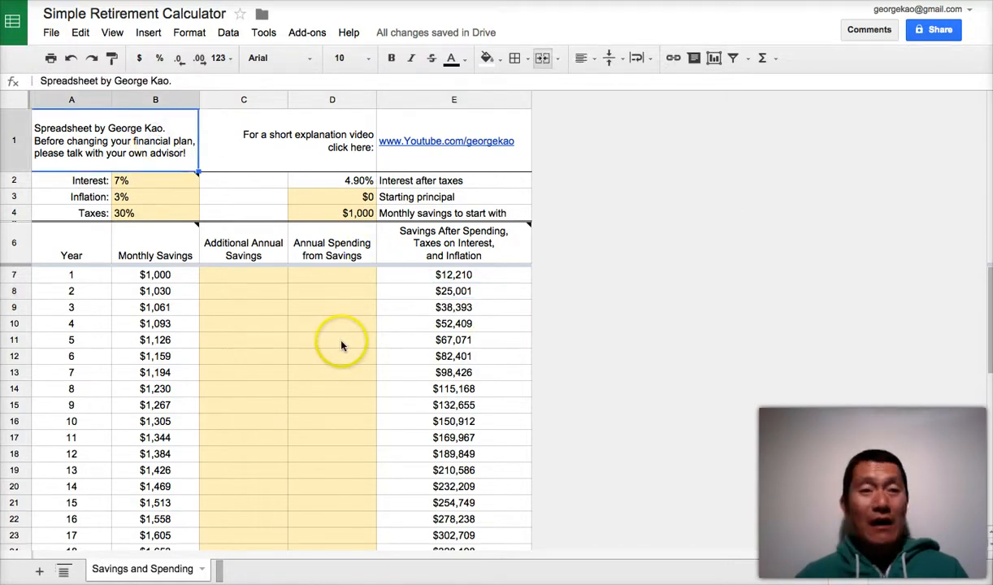
pyautogui.moveTo(338, 302)
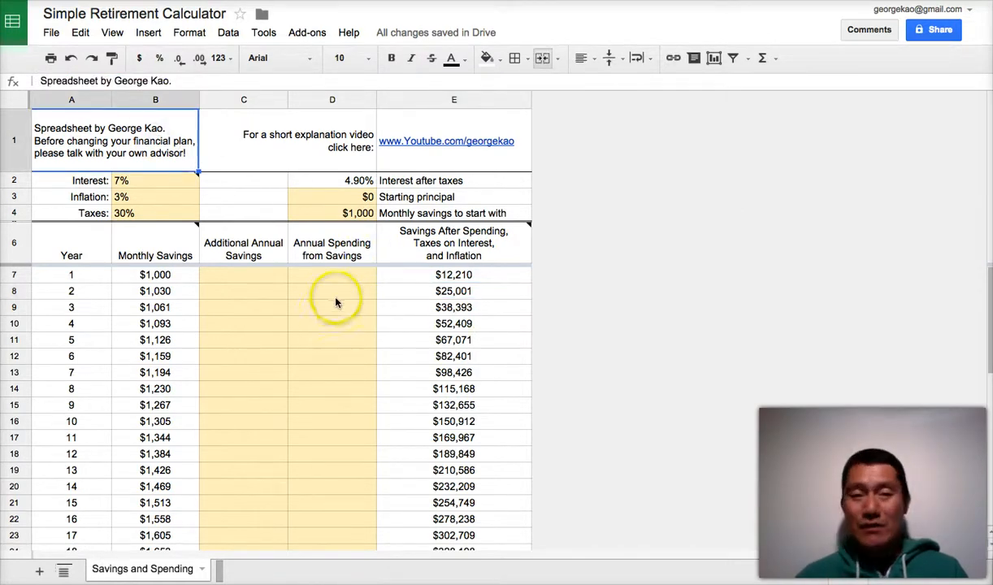
pyautogui.moveTo(325, 332)
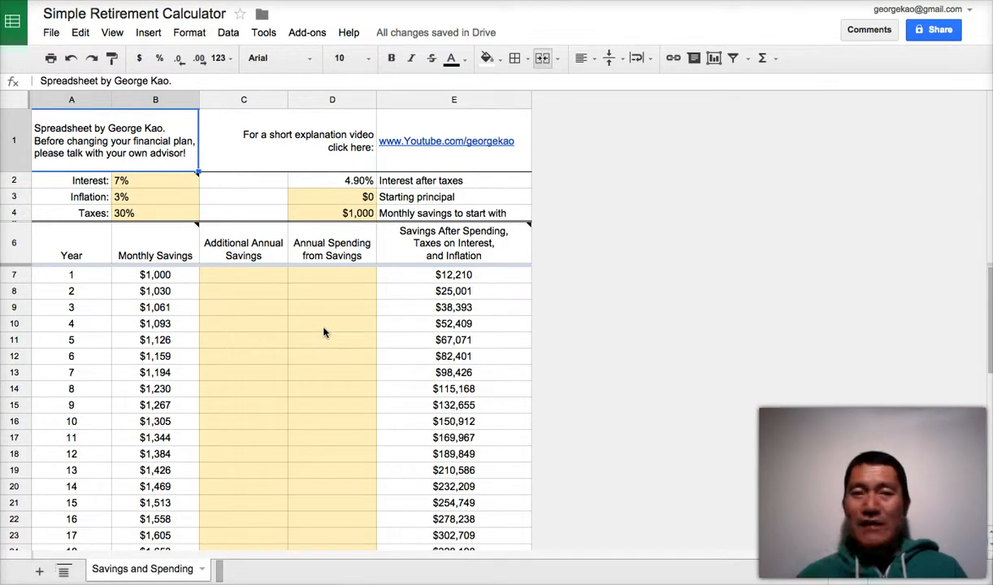